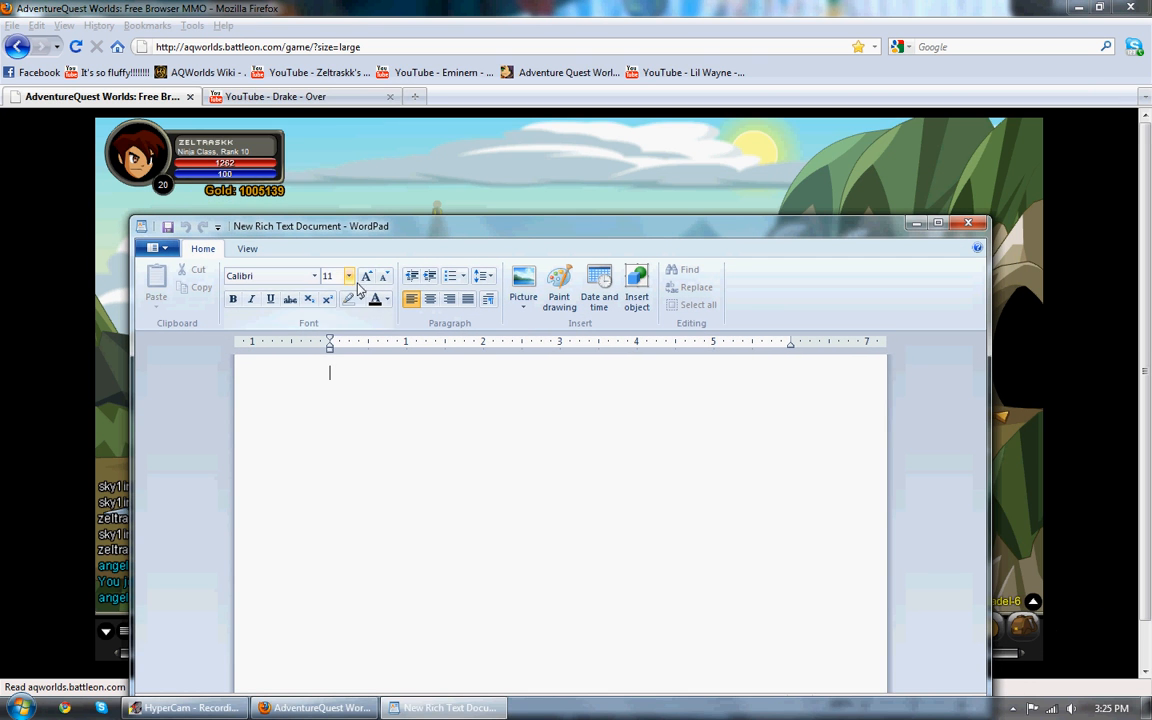
- Caption a greeting from Zeltraskk introducing today's great achievement
text(Hey youtube!)
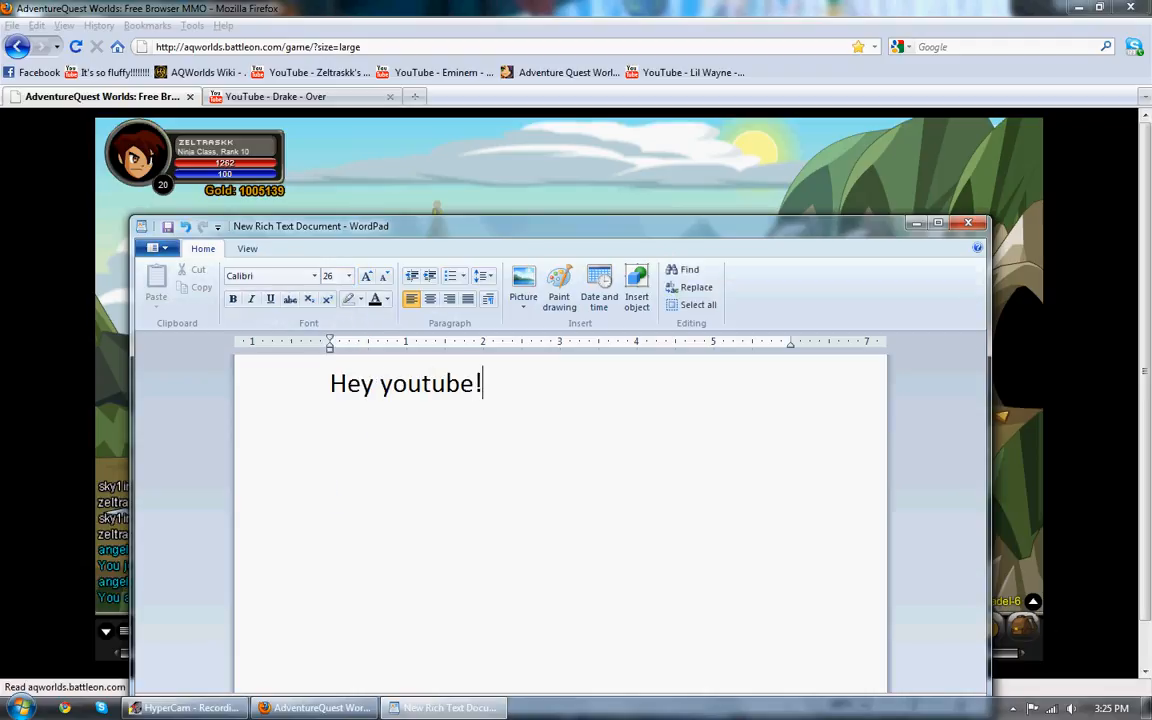
text(its me)
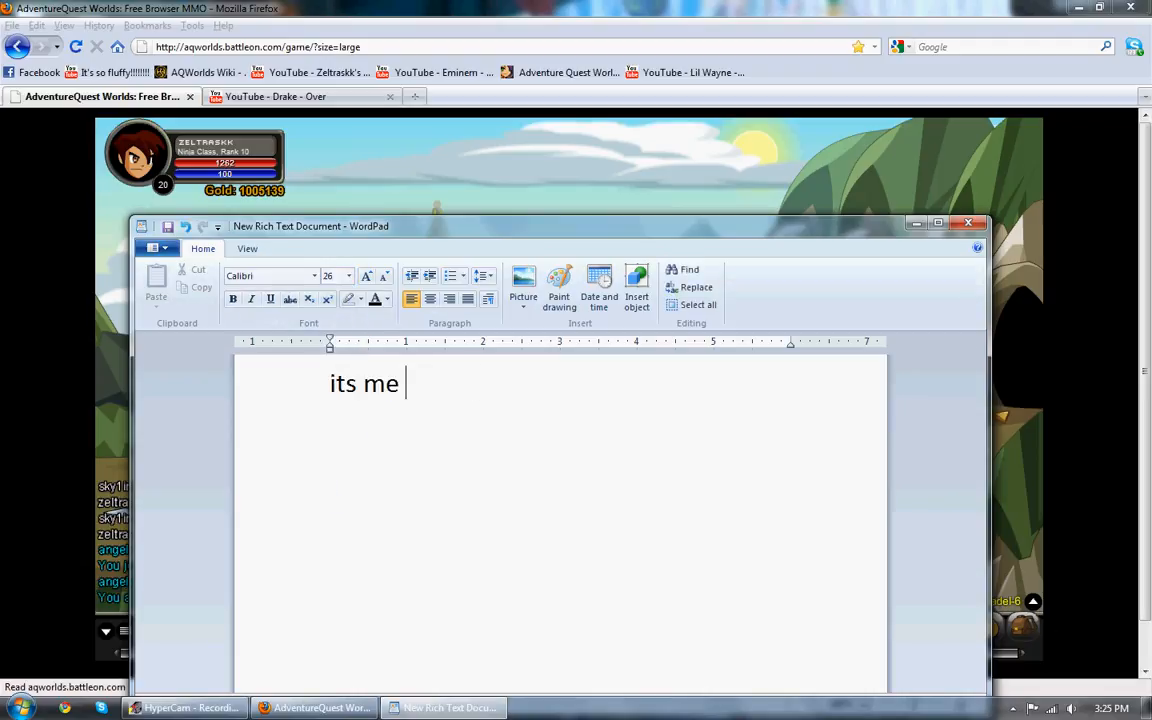
text(Zeltraskk!)
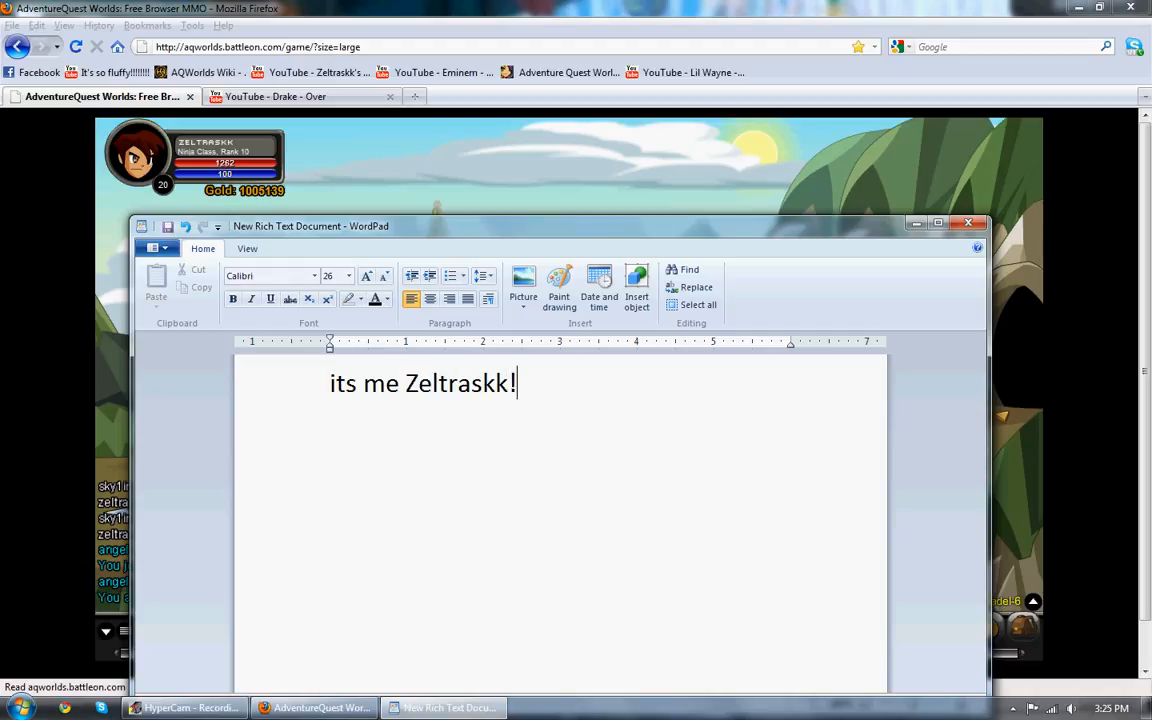
text(So today imma show)
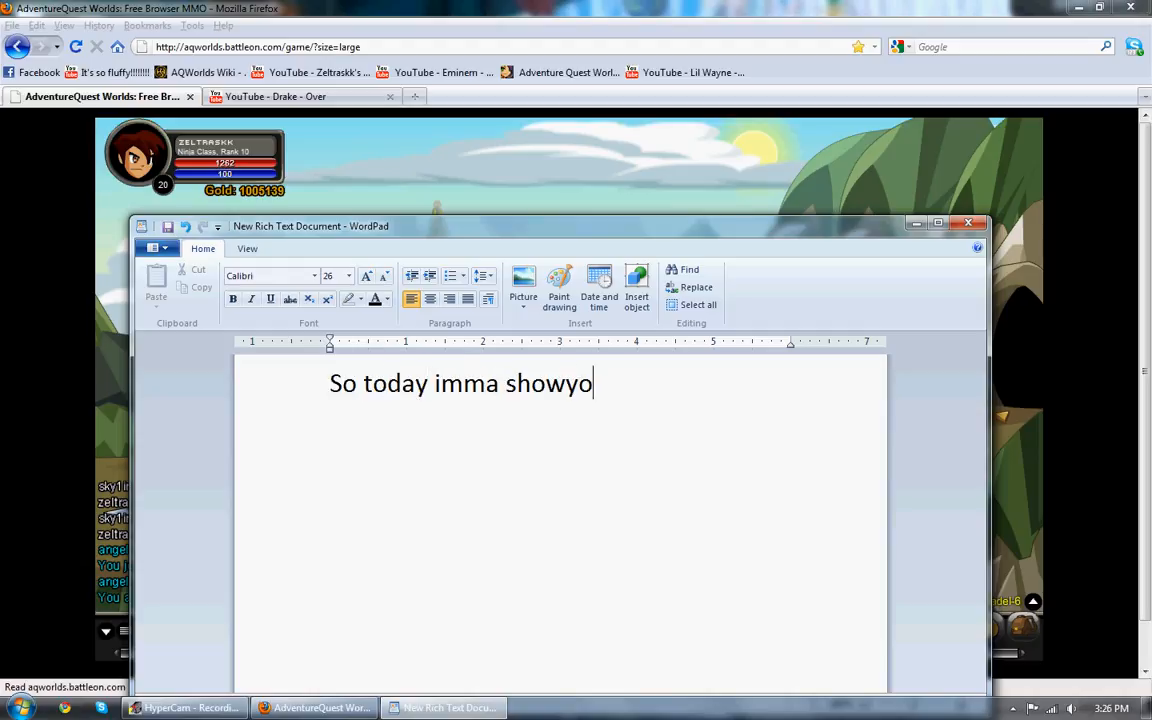
text(you my grea)
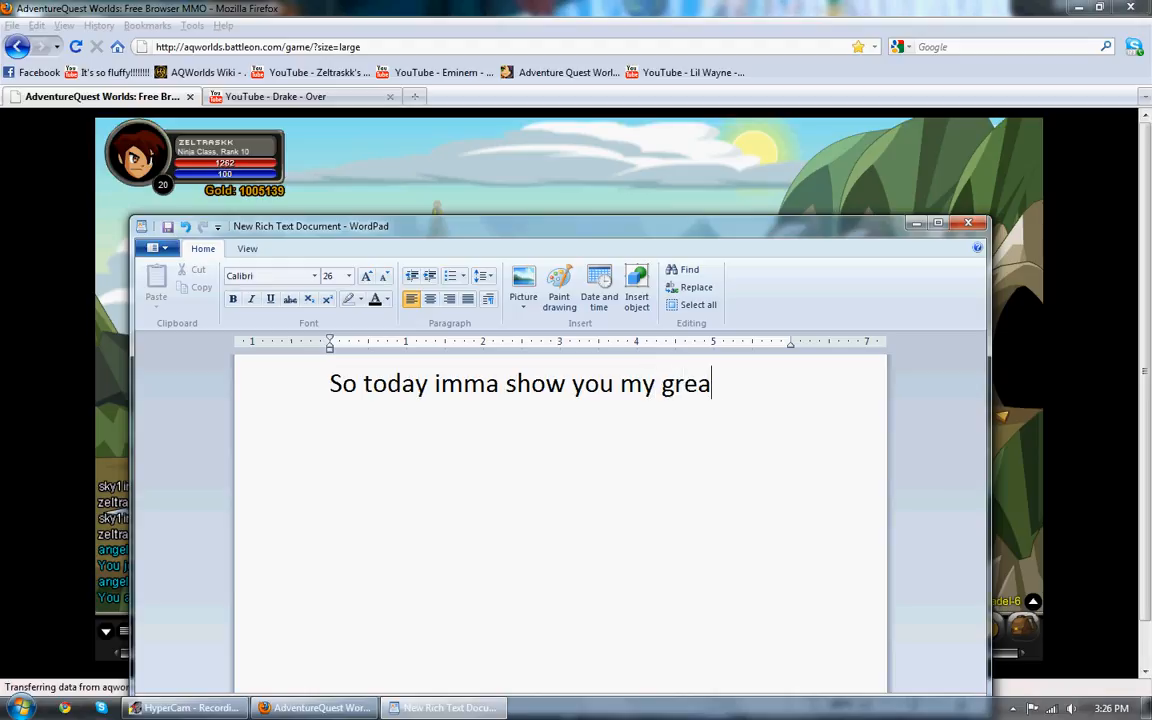
text(t achive)
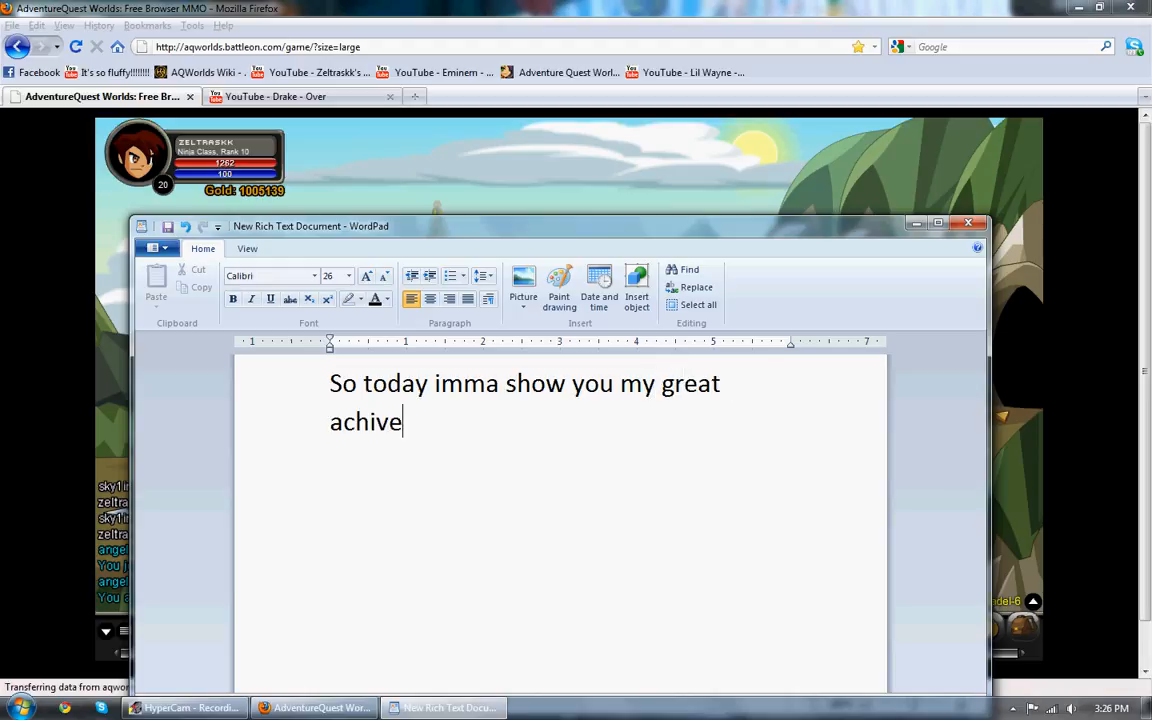
text(ment!)
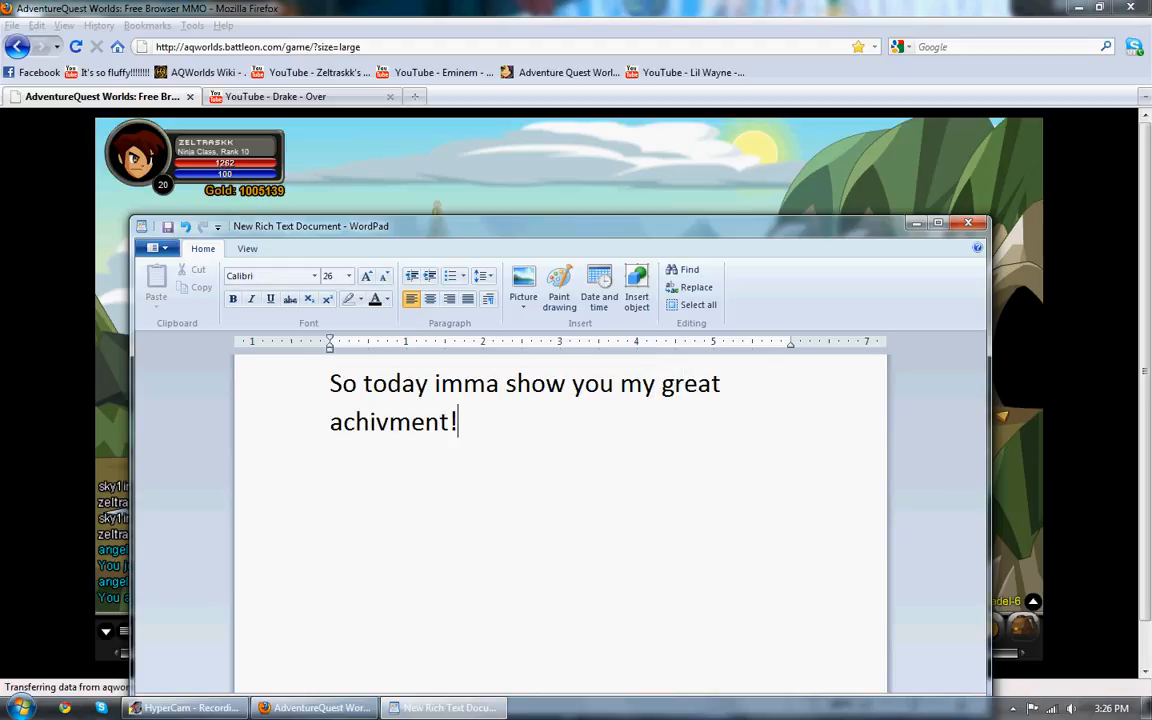
- Caption 'I got a million goldd!! :)', that people don't believe it, and 'Look'
text(I got a mi)
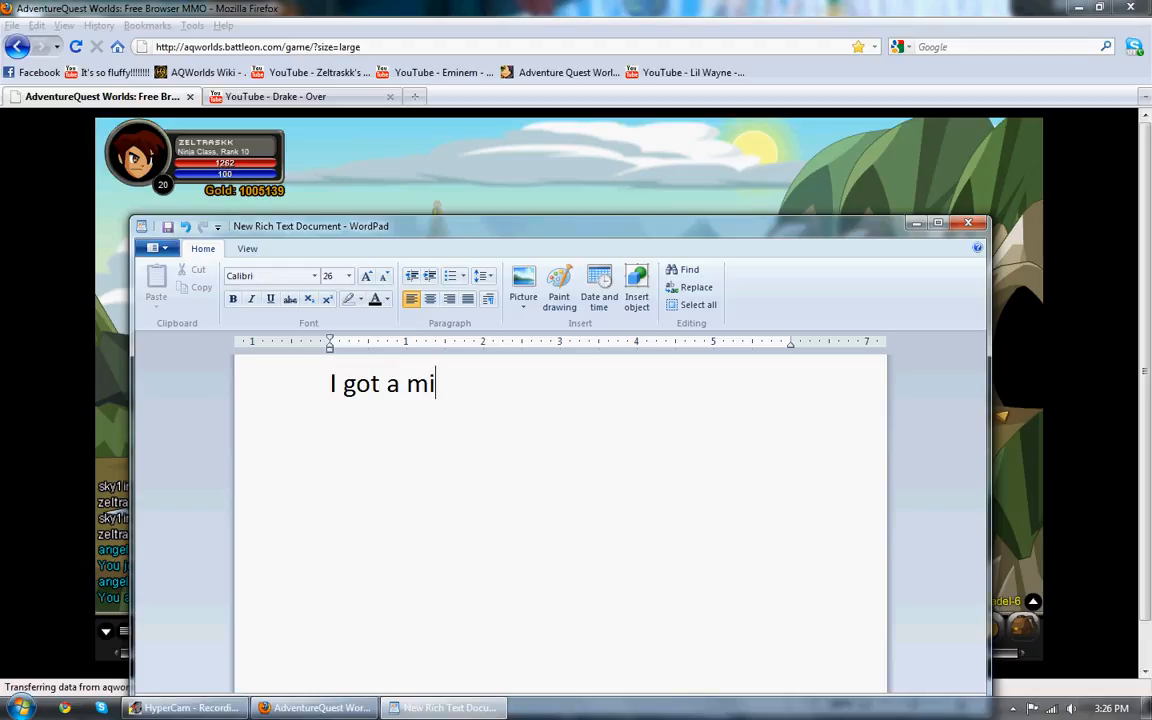
text(llion goldd!! :)
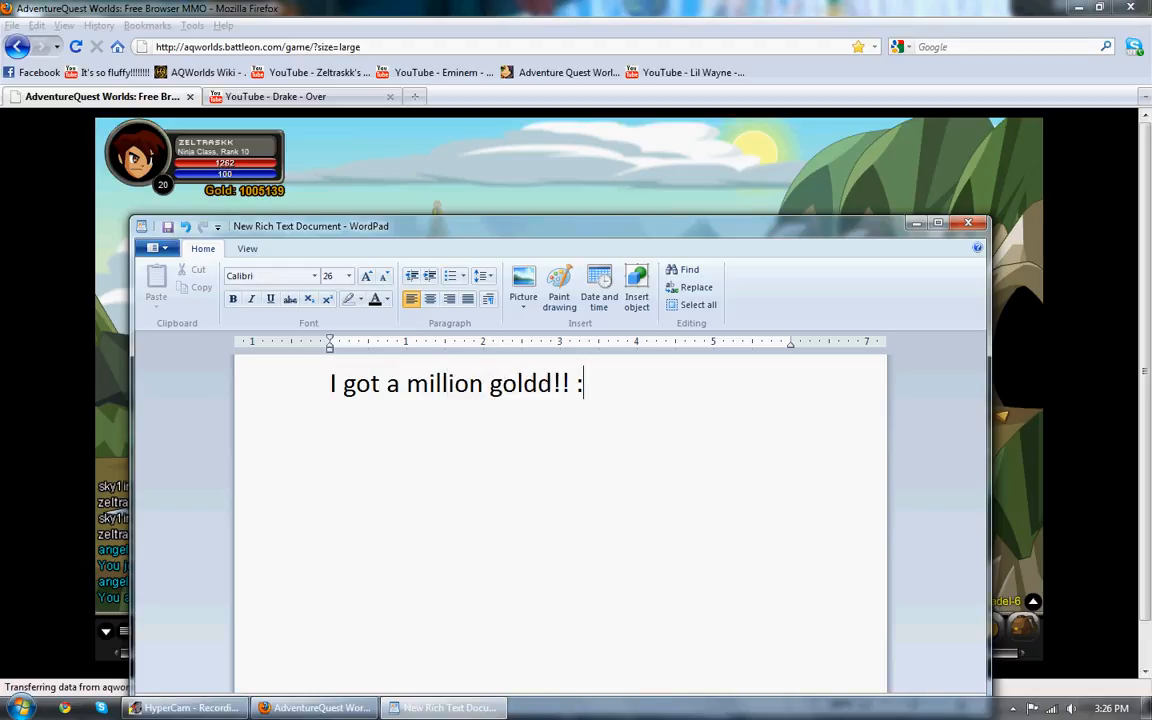
text(people dont)
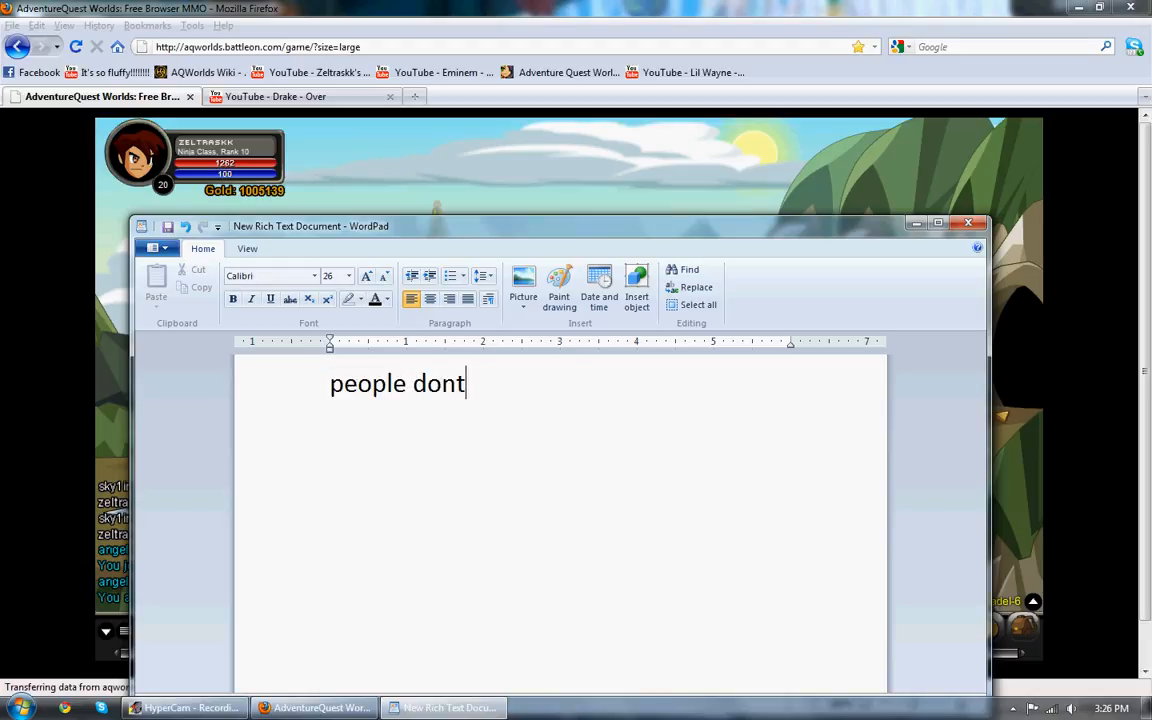
text(believe me thats)
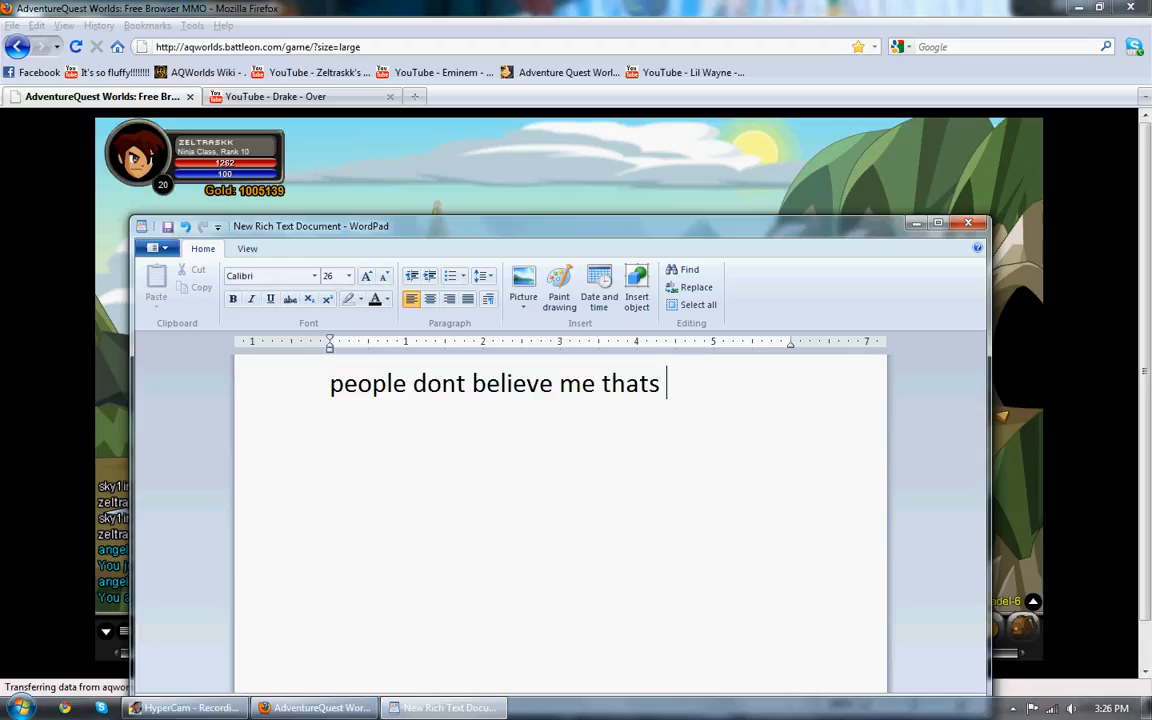
text(why imma show yall!)
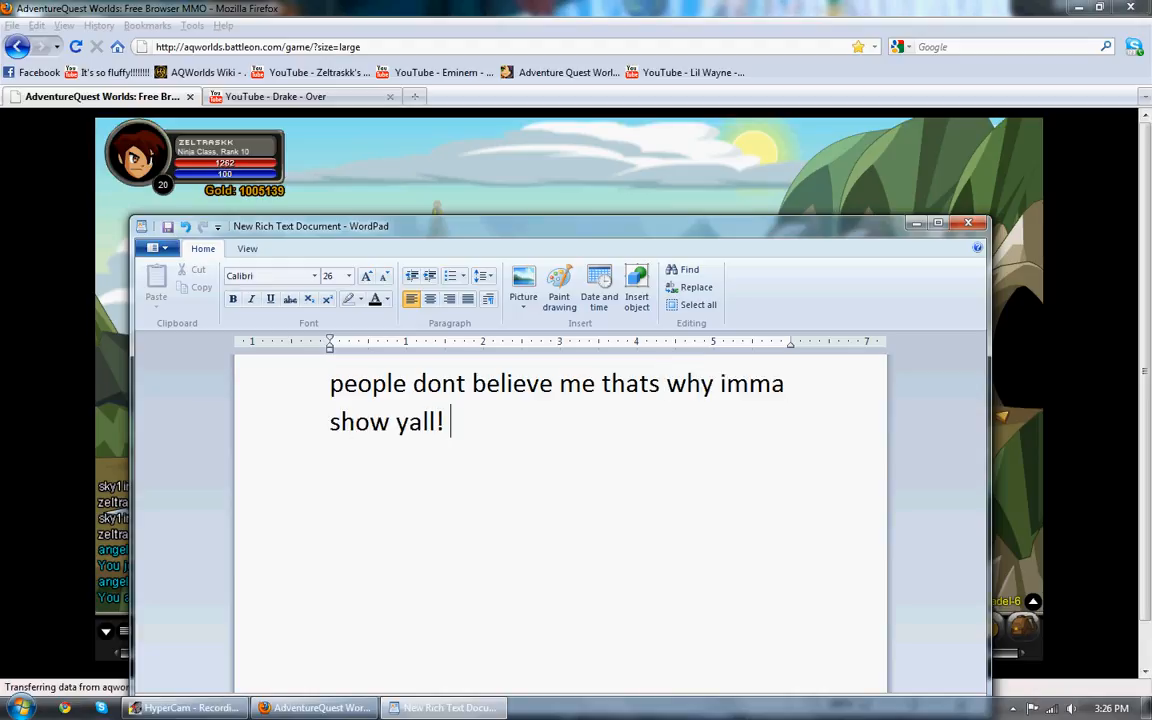
text(Look)
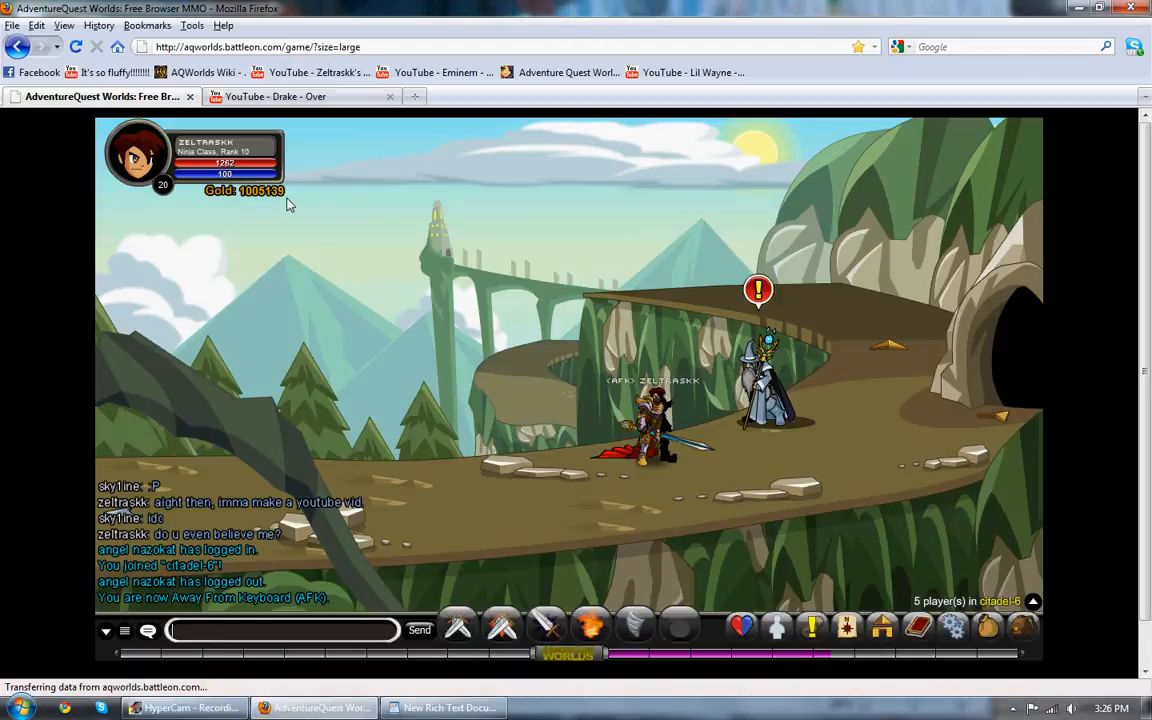
- Display the Goldenaire badge on page 3 of the Book of Lore's badges
click(917, 627)
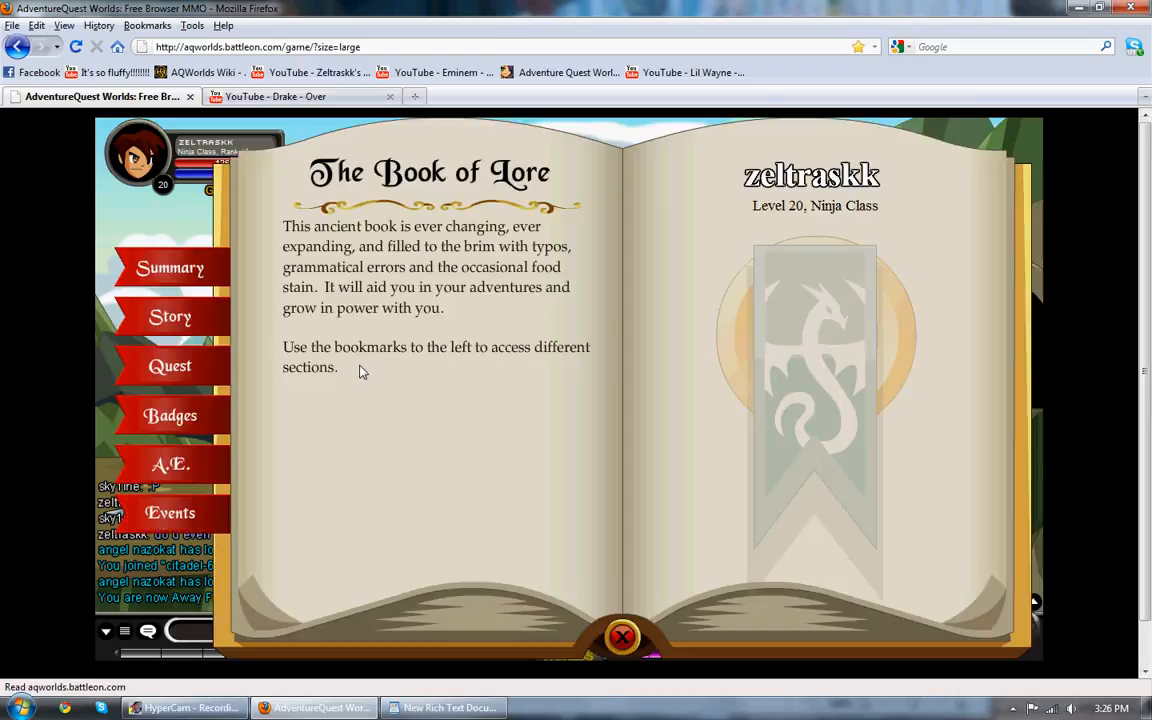
click(170, 415)
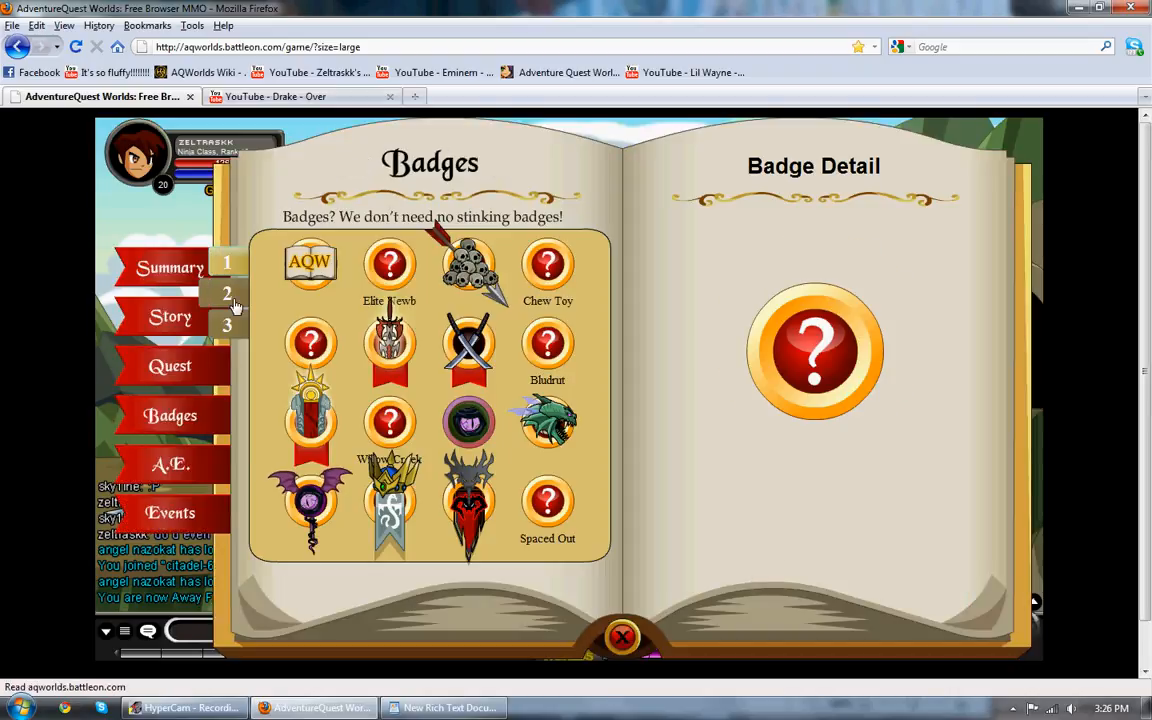
click(227, 293)
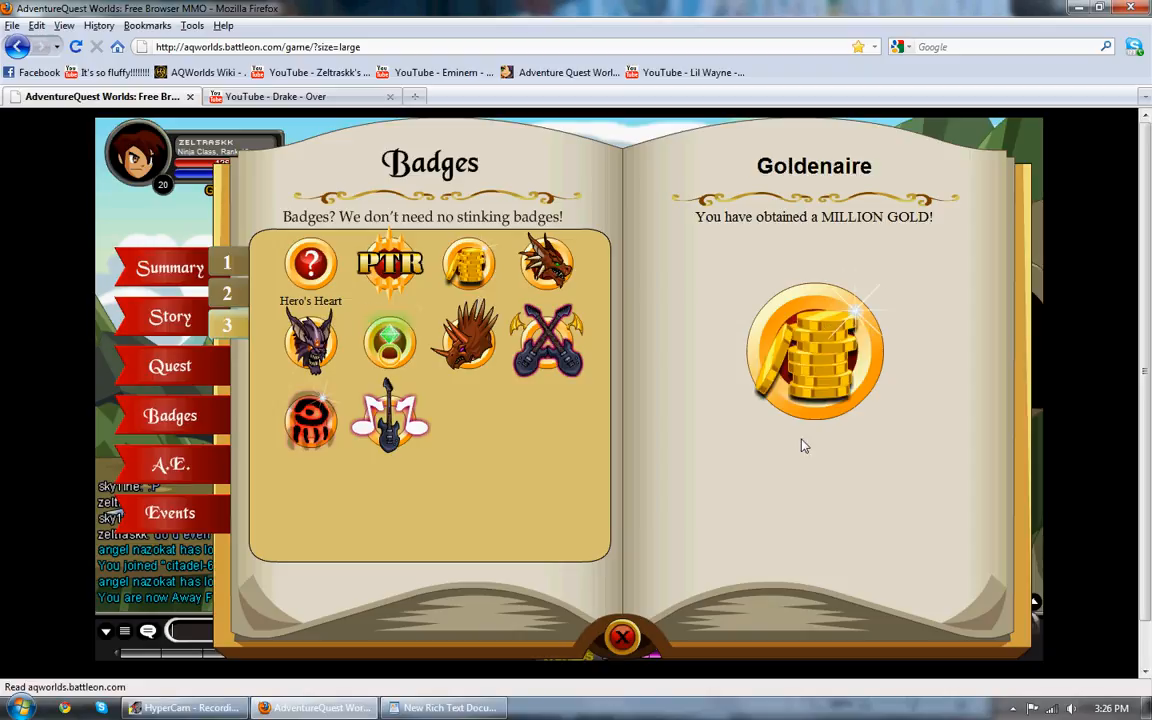
click(621, 637)
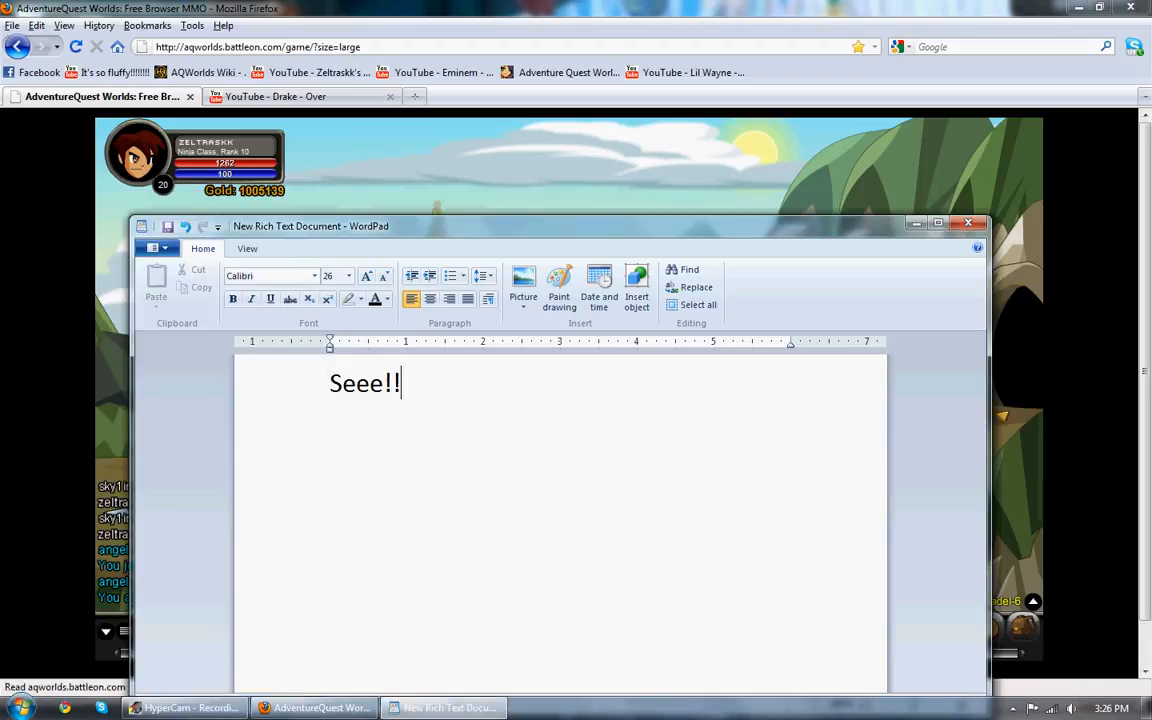
- Replace the unfinished line with captions saying the Dwakel quest gives about 7500 gold
text(No i didn)
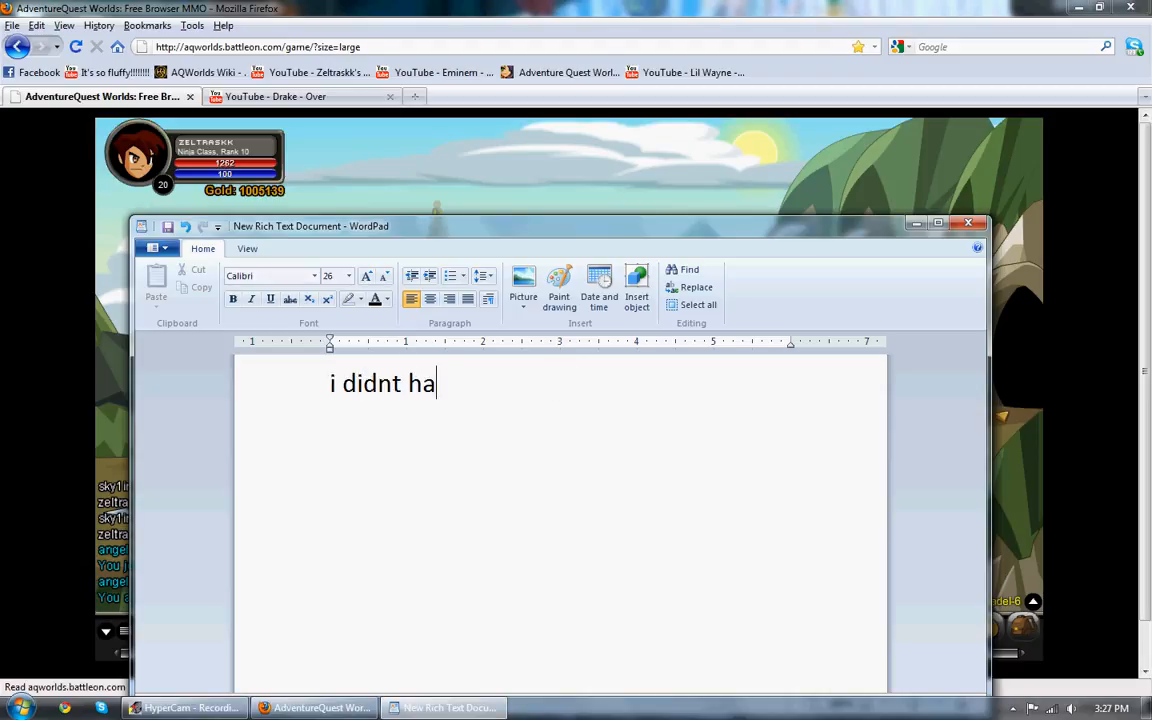
key(ctrl+a)
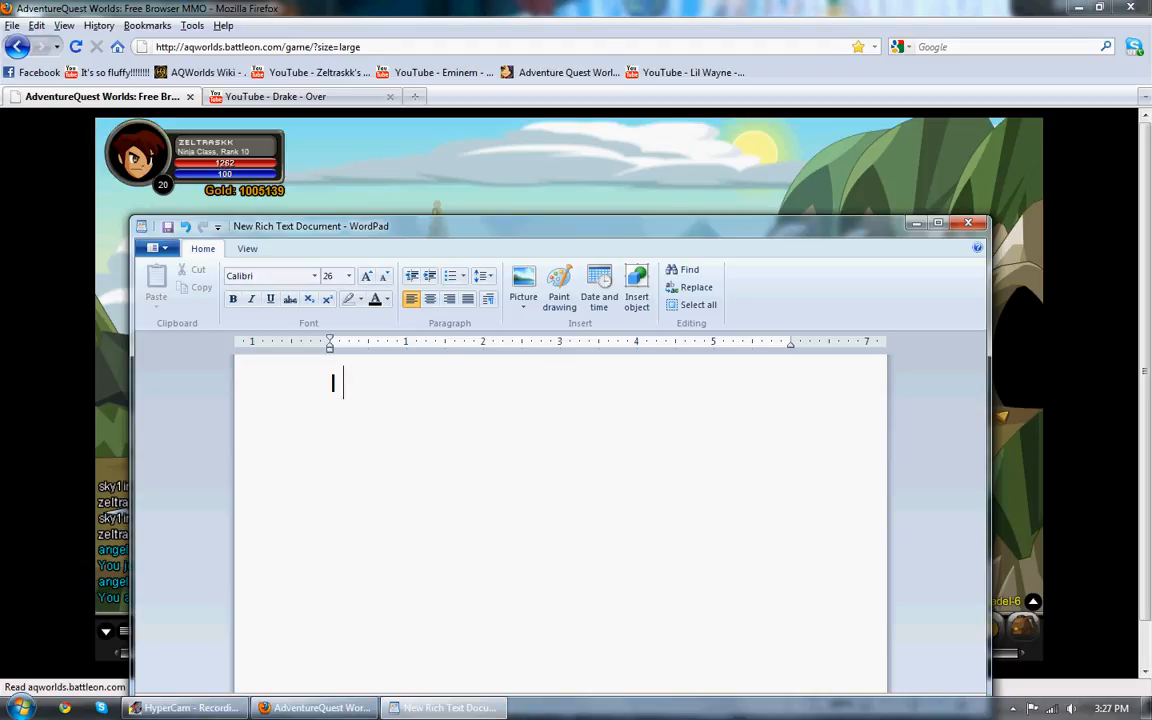
text(I did the dwakel ques)
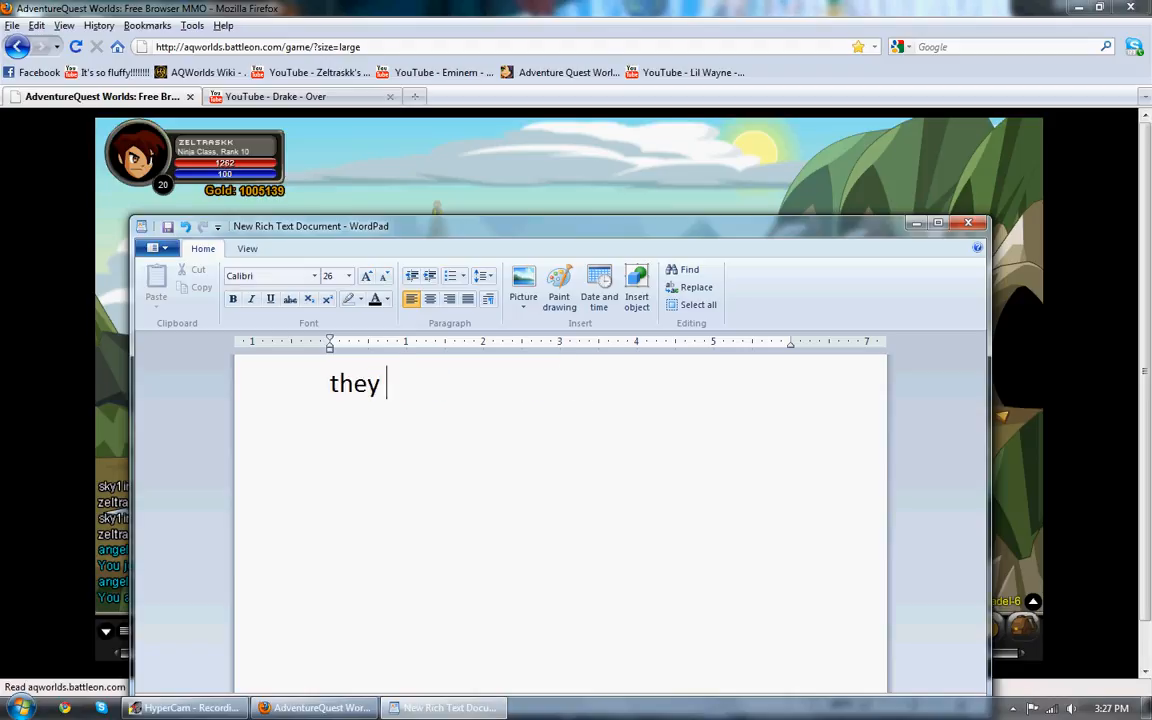
text(give you like,)
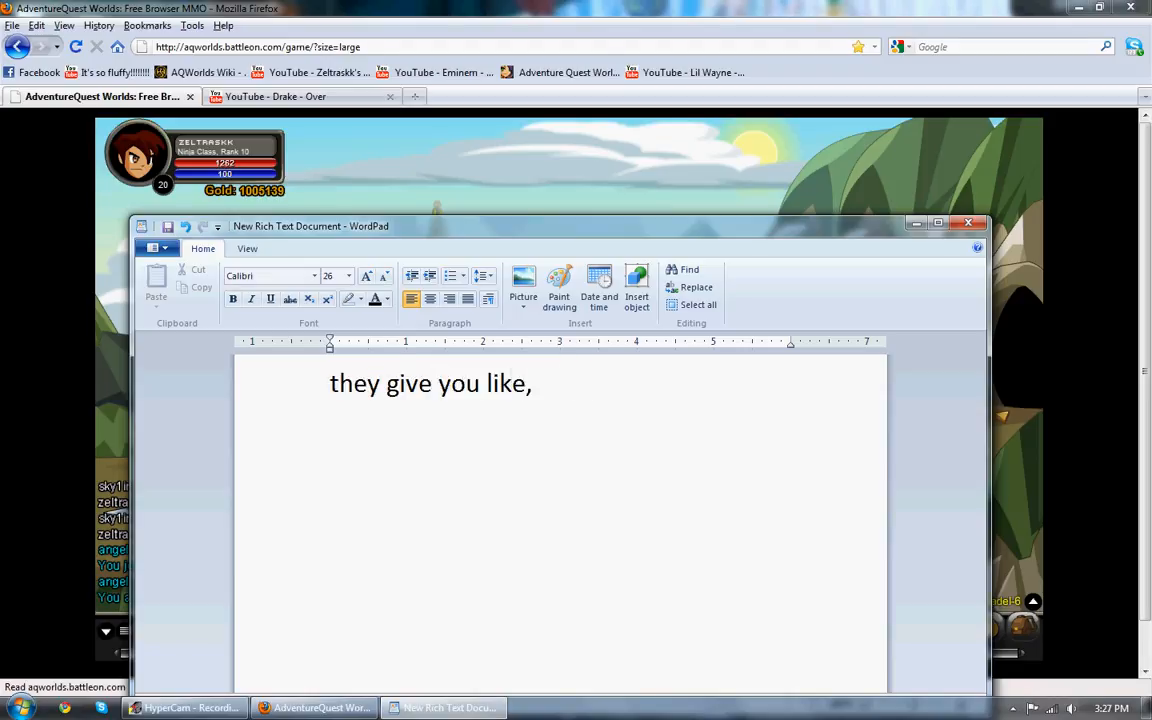
text(7500 go)
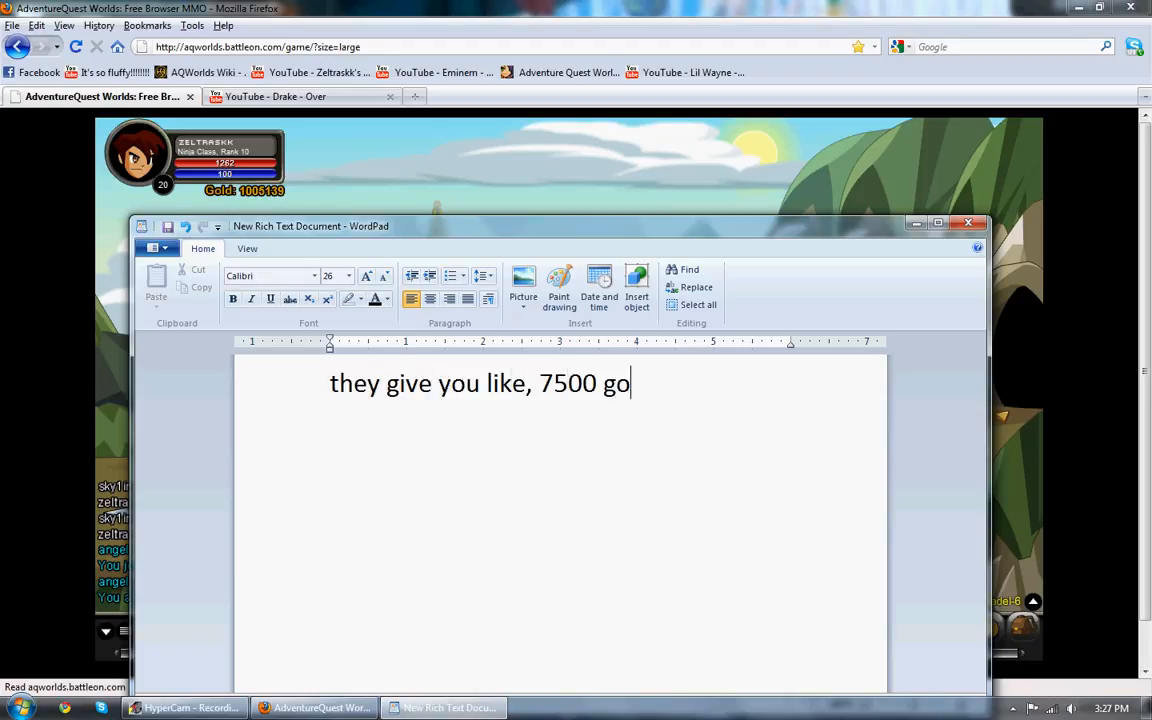
text(ld)
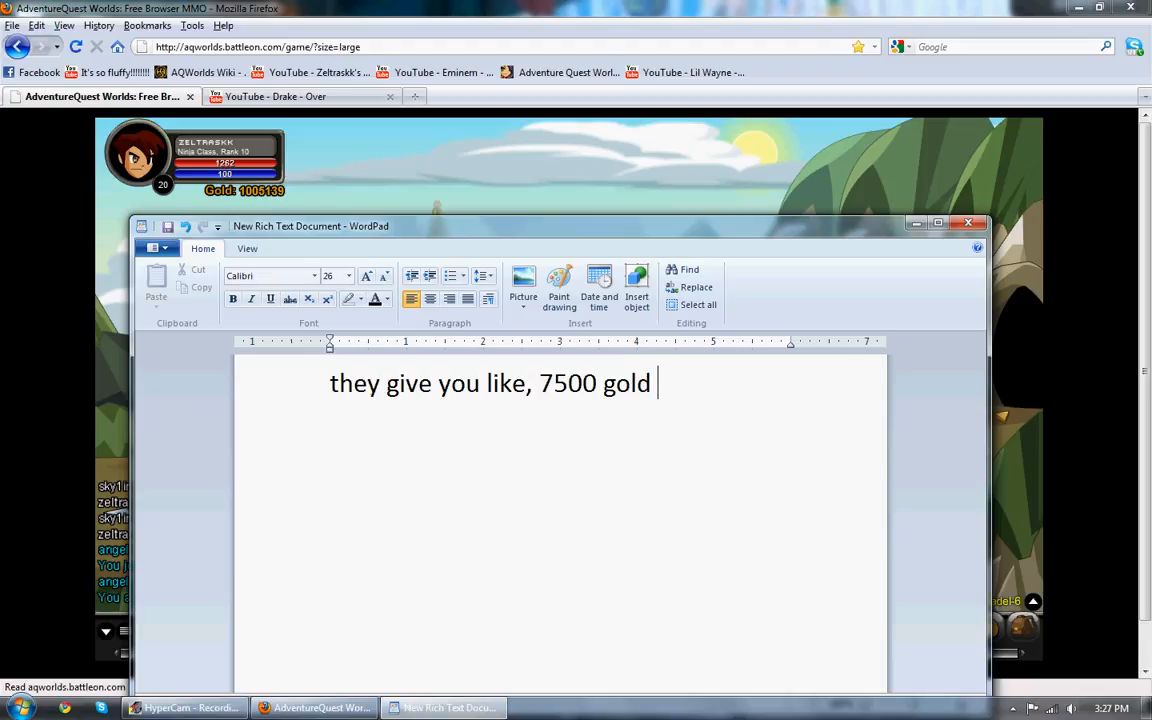
text(after you t)
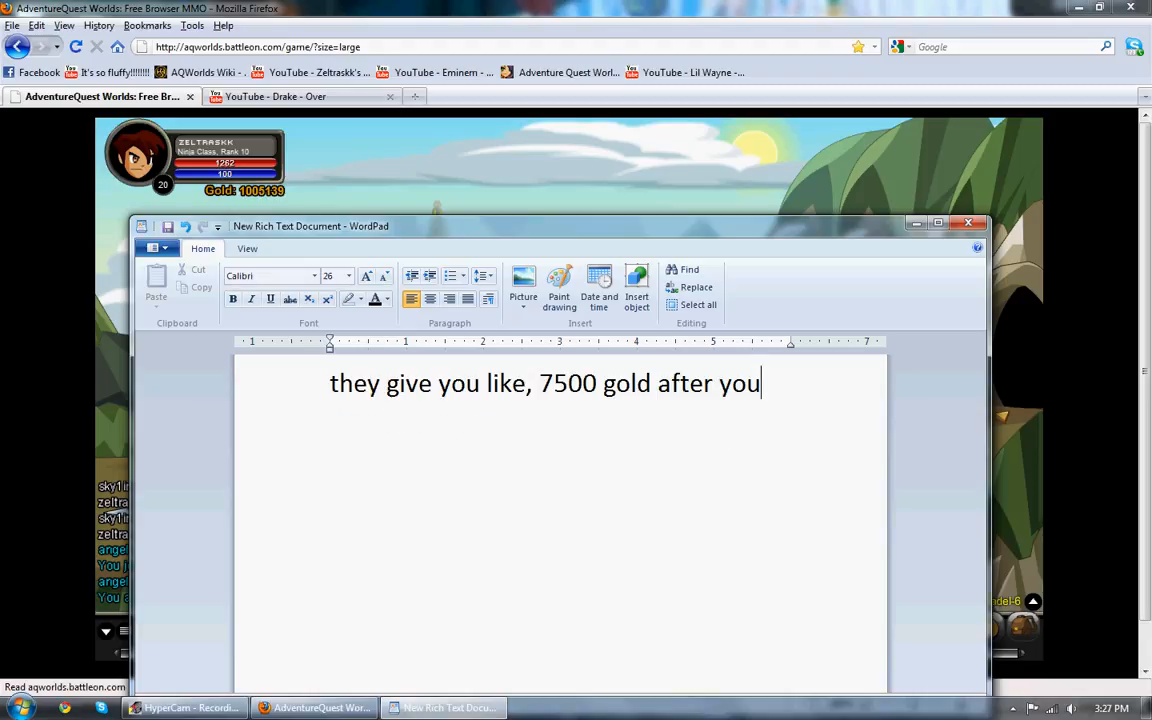
- Caption the closing line 'Comment and subscribee!'
text(Comment and)
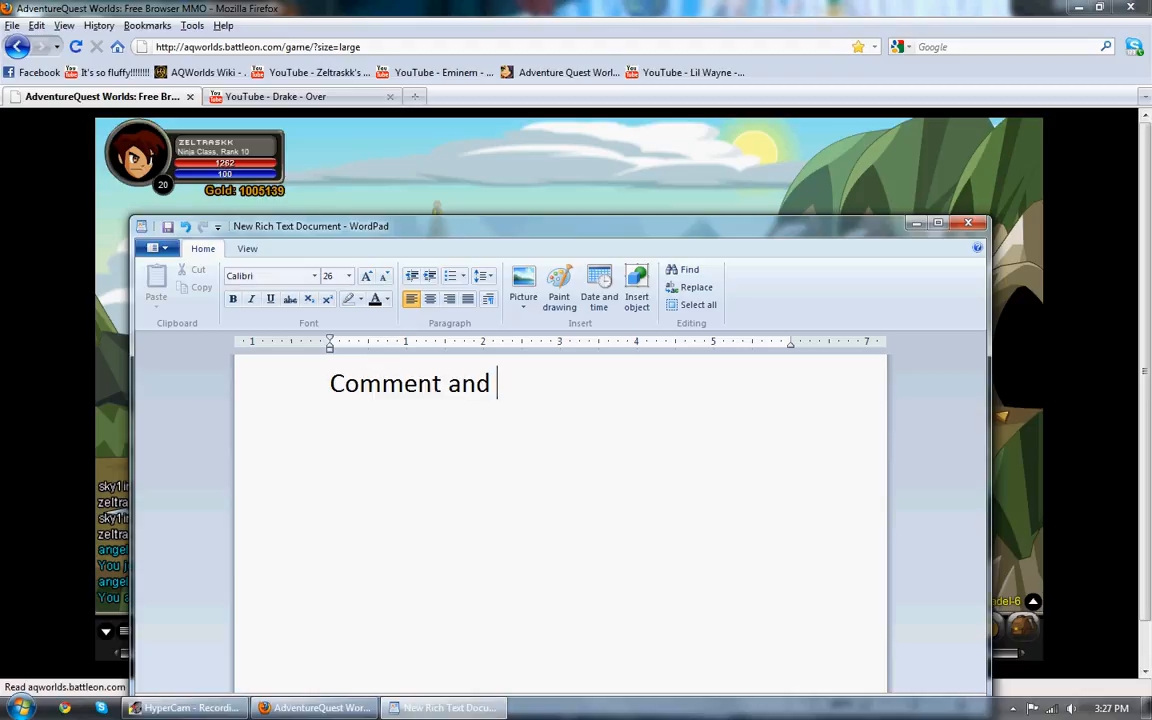
text(subsc)
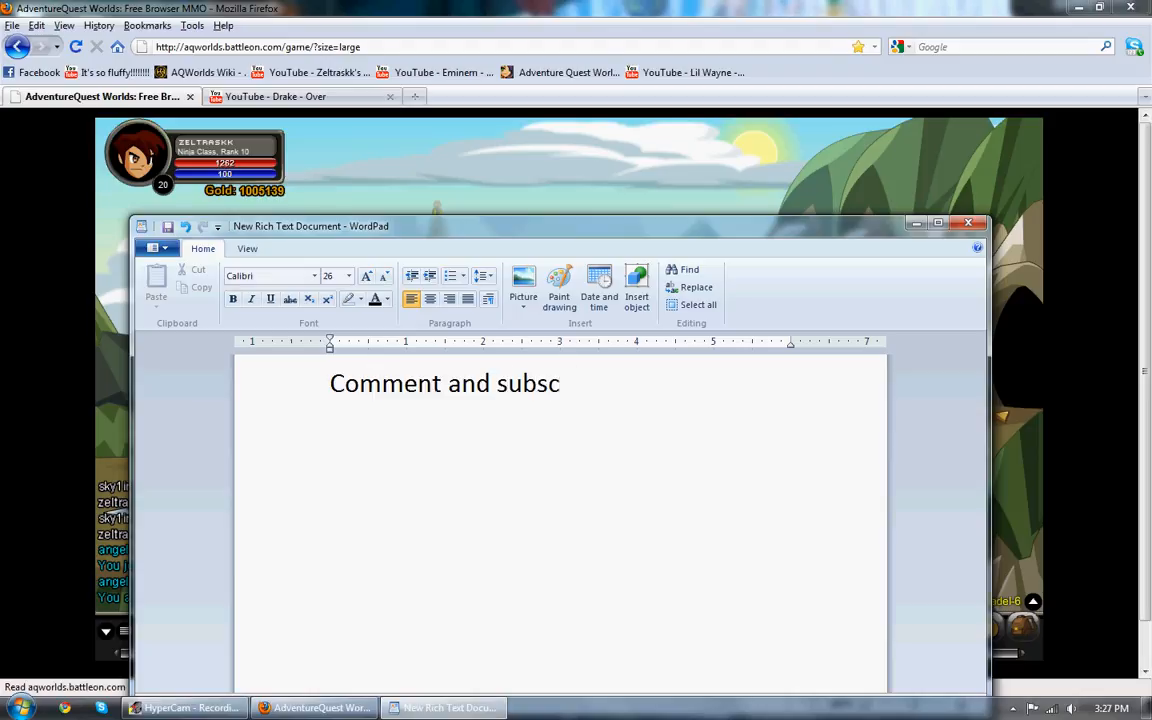
text(ribee!)
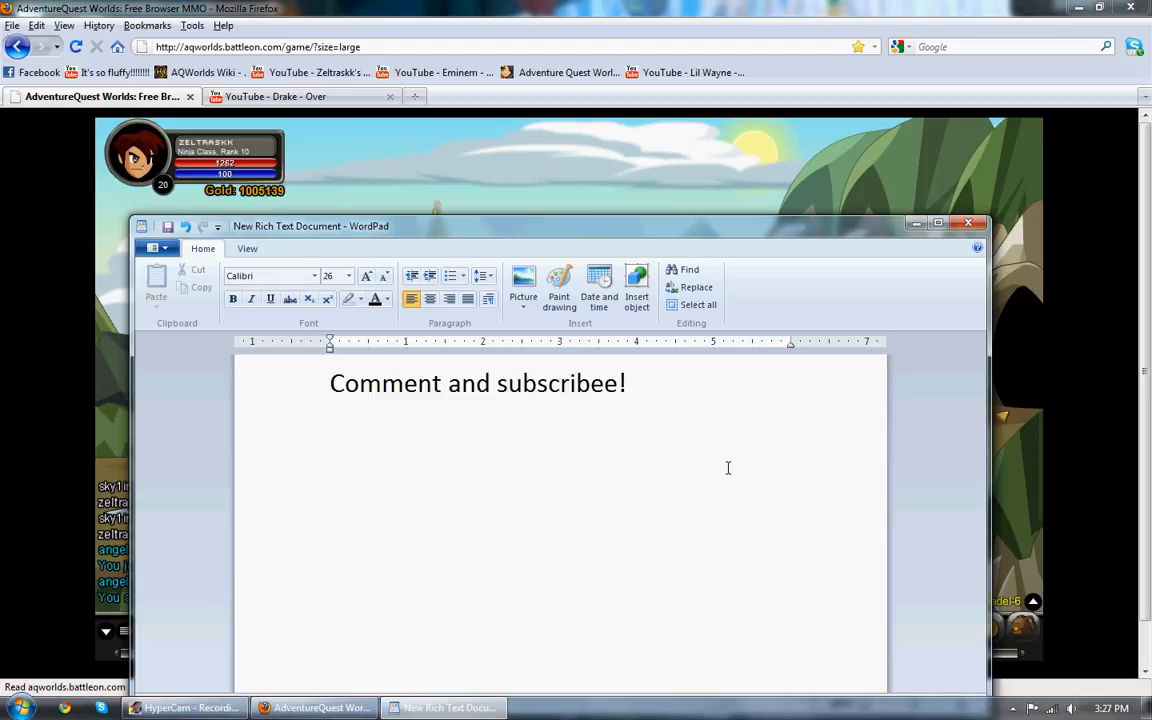